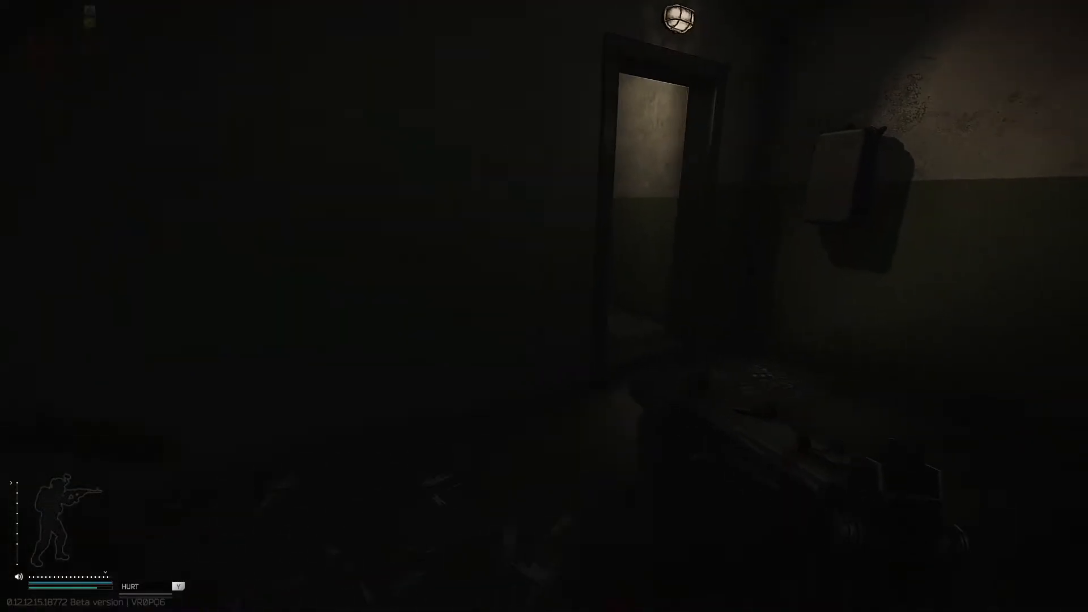
Open the inventory and bring up the Use action for the pocket Bandage.
{"action": "key", "text": "tab"}
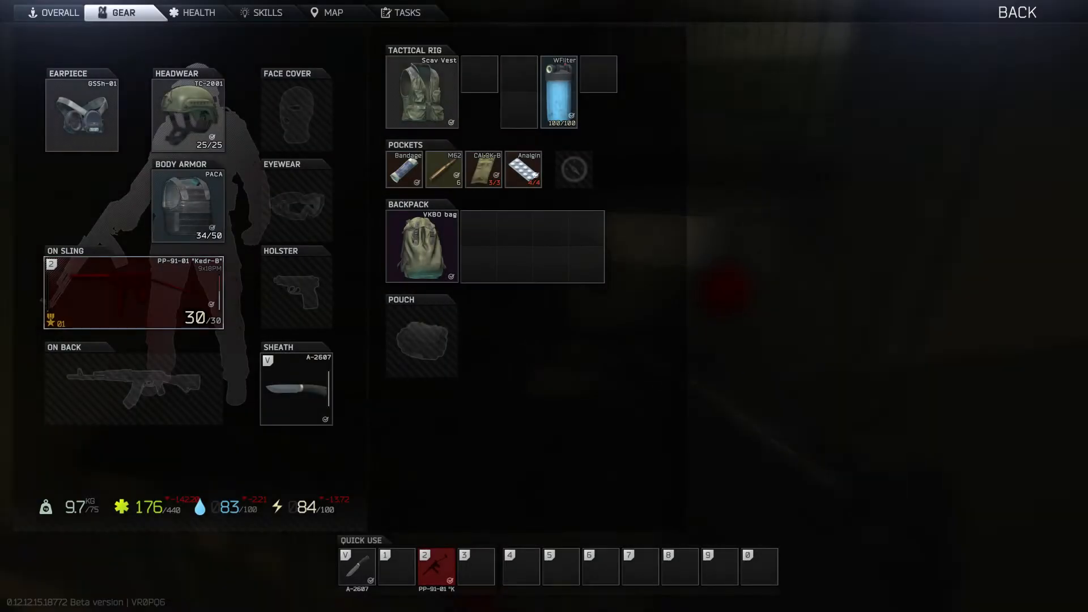
{"action": "right_click", "coordinate": [404, 167]}
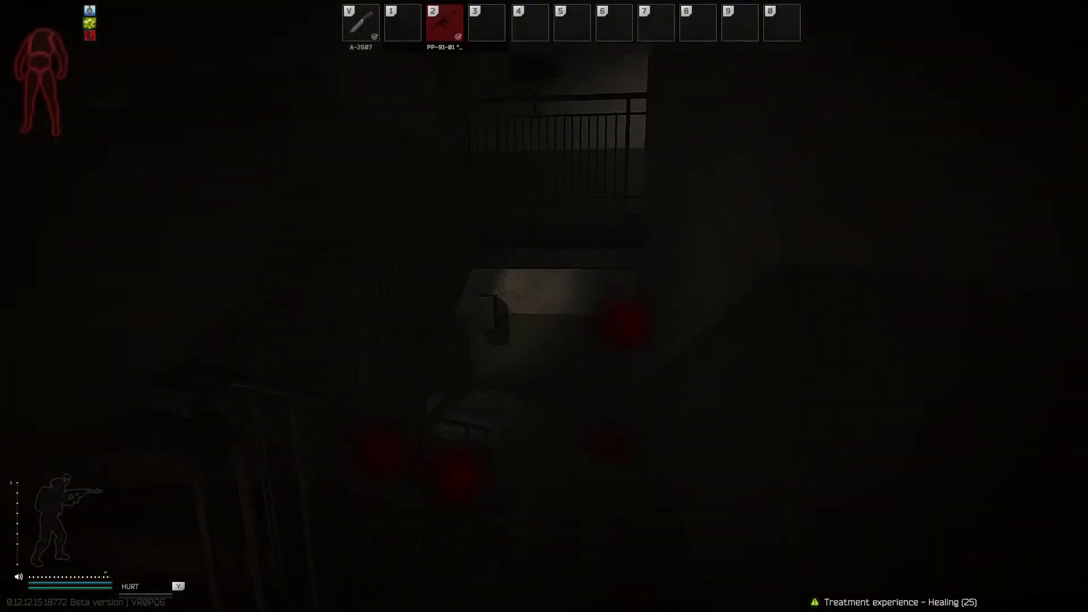
Reopen the Gear inventory showing the bandage used up and health at 123/440.
{"action": "key", "text": "2"}
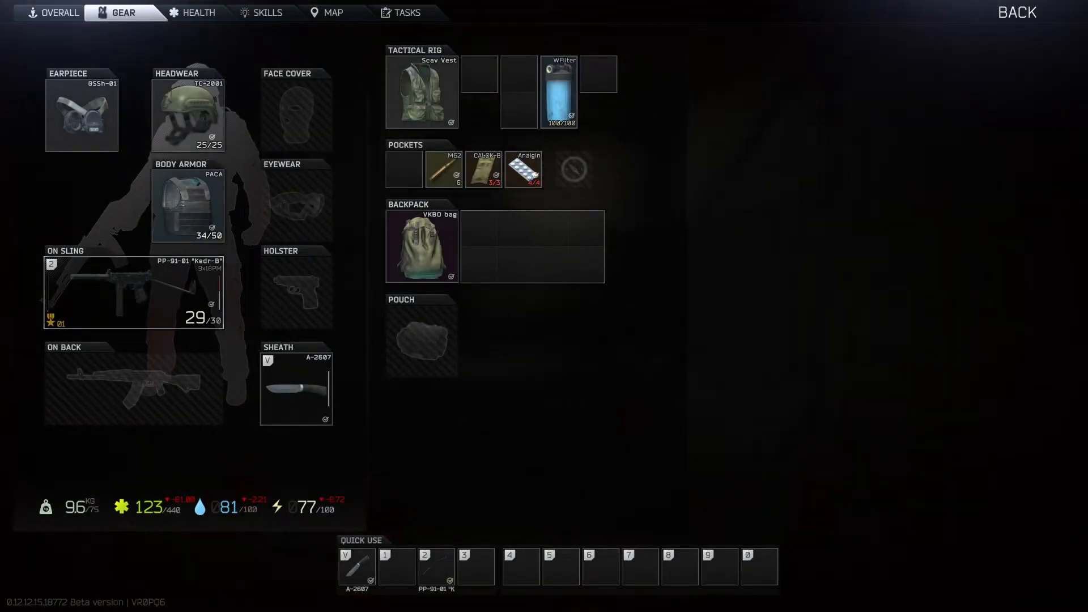
Inspect body-part health on the Health tab (118/440, head blacked out), then exit.
{"action": "left_click", "coordinate": [196, 13]}
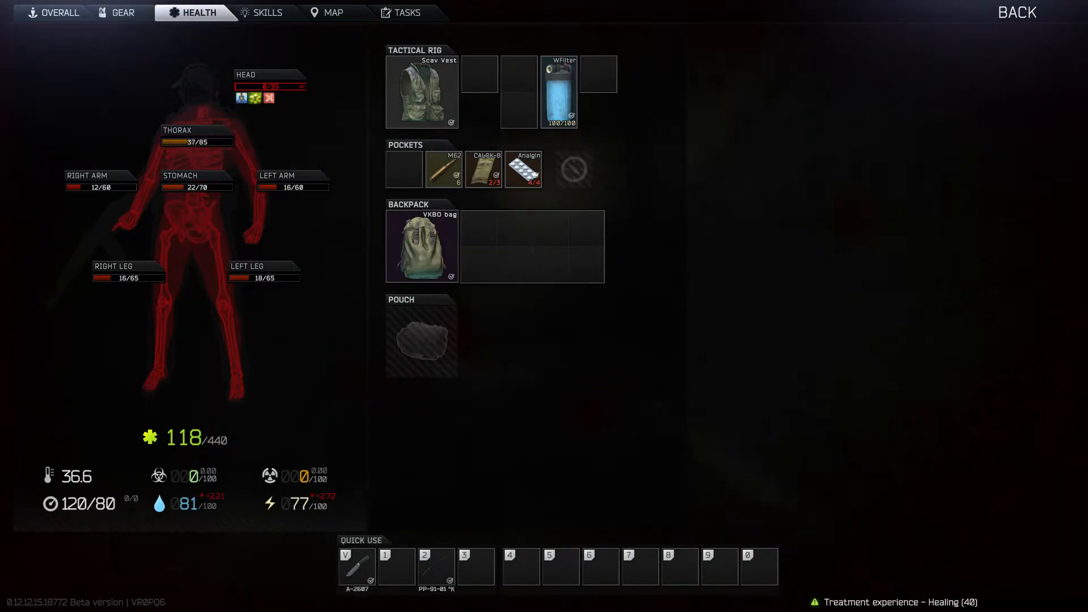
{"action": "left_click", "coordinate": [1016, 13]}
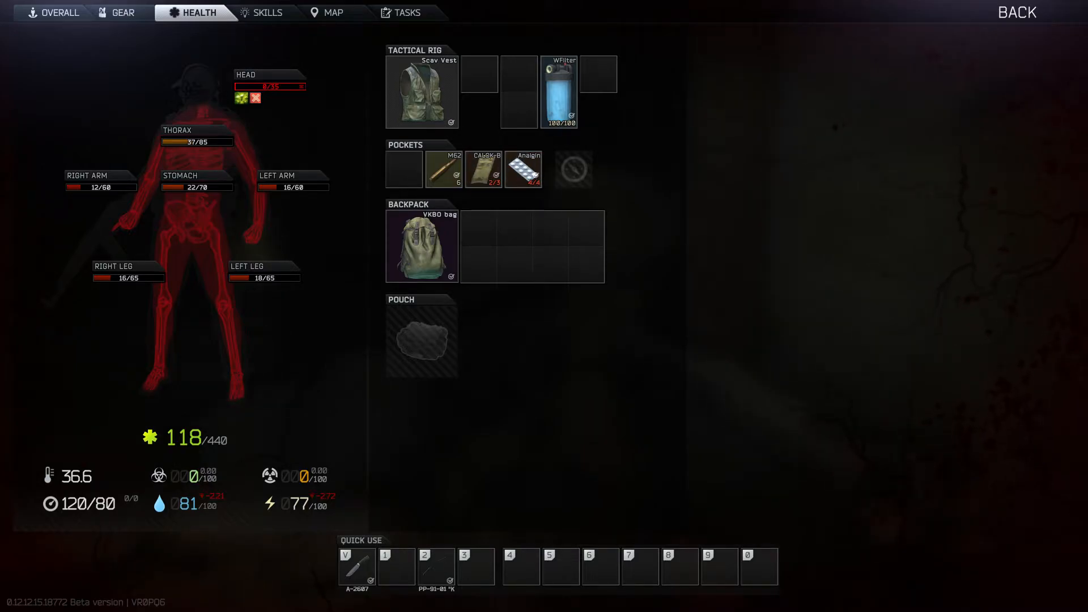
{"action": "left_click", "coordinate": [1019, 12]}
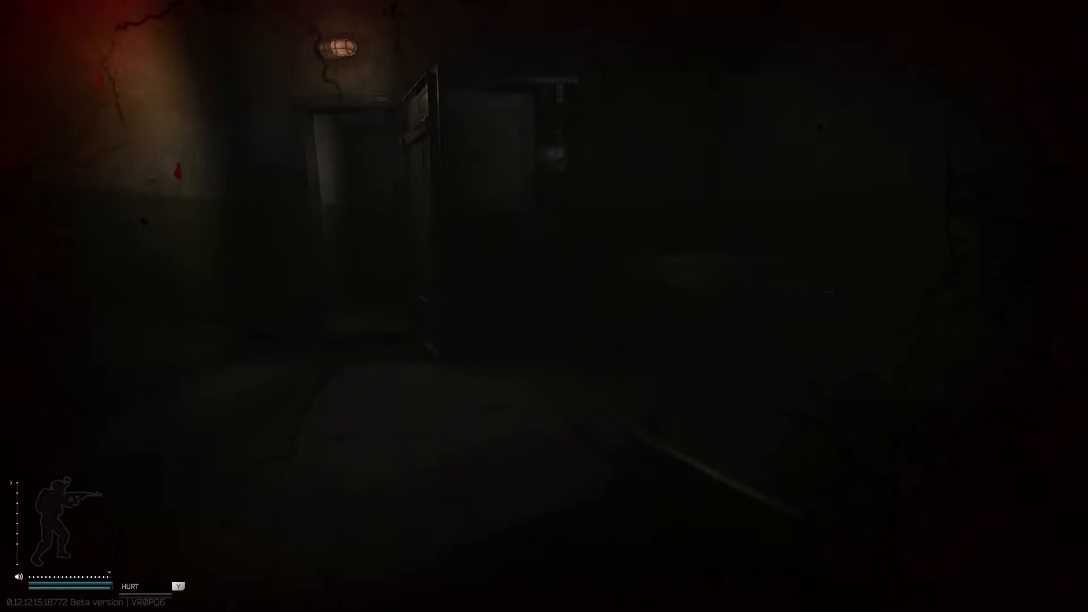
Grab the AI-2 medkit into the backpack and heal with it, raising health to 206.
{"action": "key", "text": "Tab"}
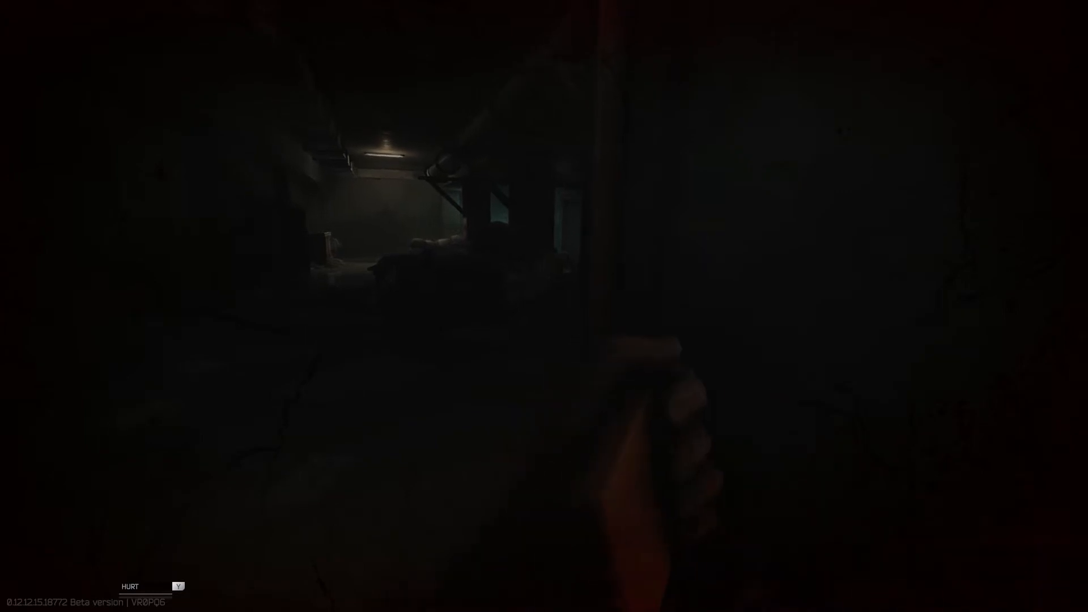
{"action": "key", "text": "Tab"}
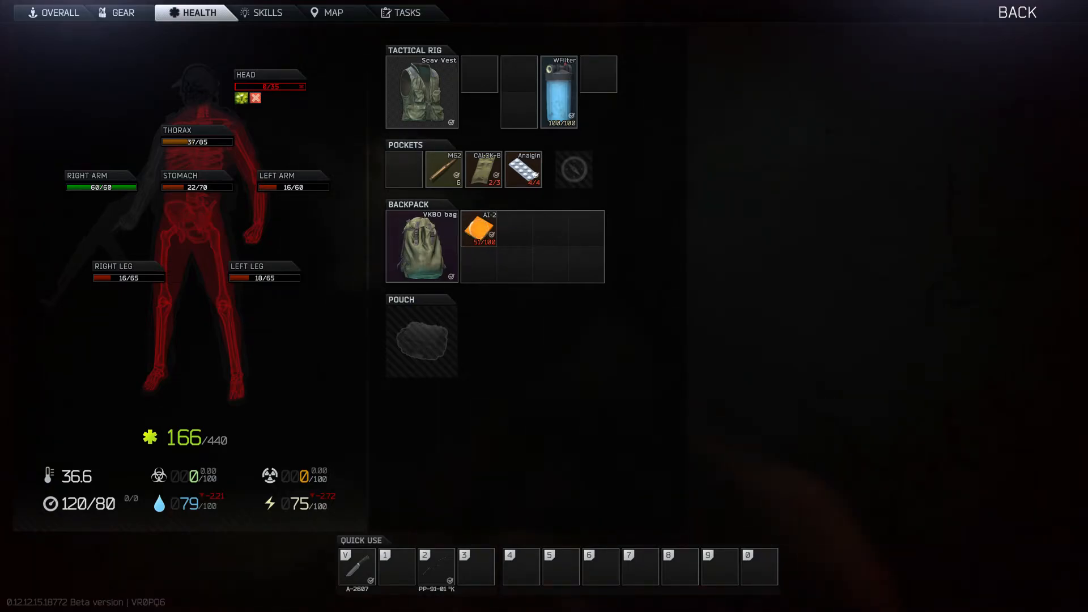
{"action": "left_click", "coordinate": [481, 230]}
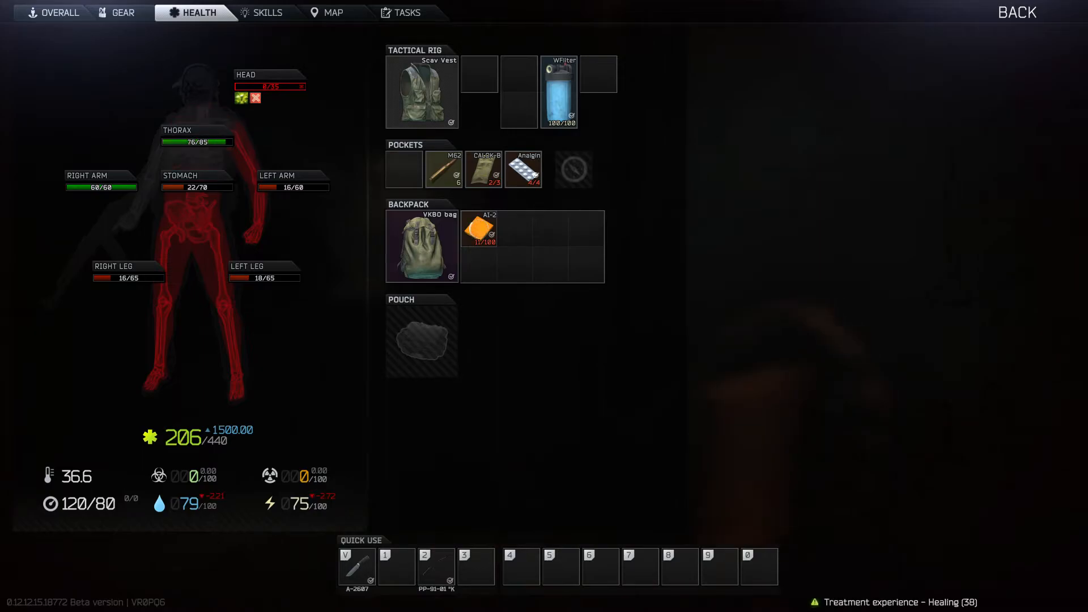